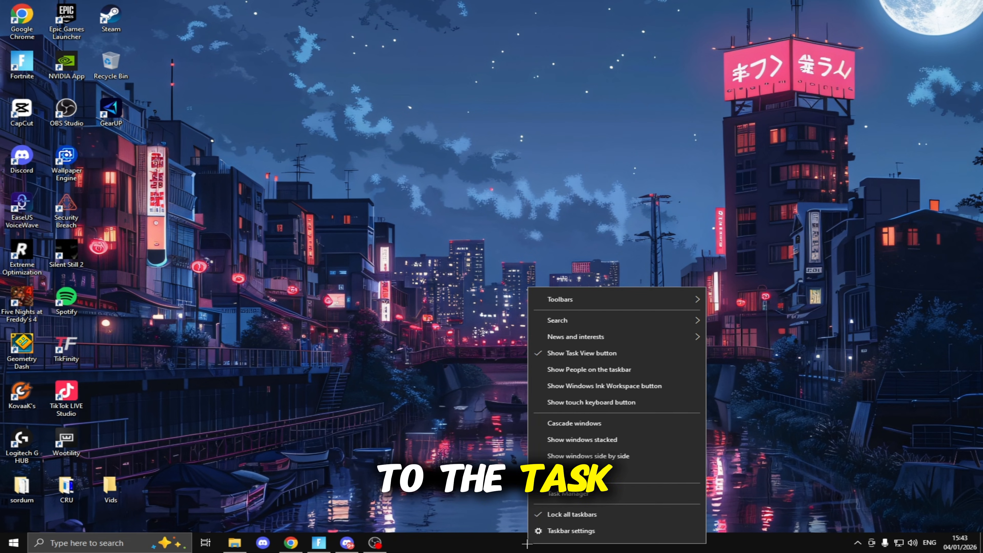
In Task Manager's Startup tab, set every startup app from CTF Loader to Windows Security notification to Disabled
{"action": "left_click", "coordinate": [566, 494]}
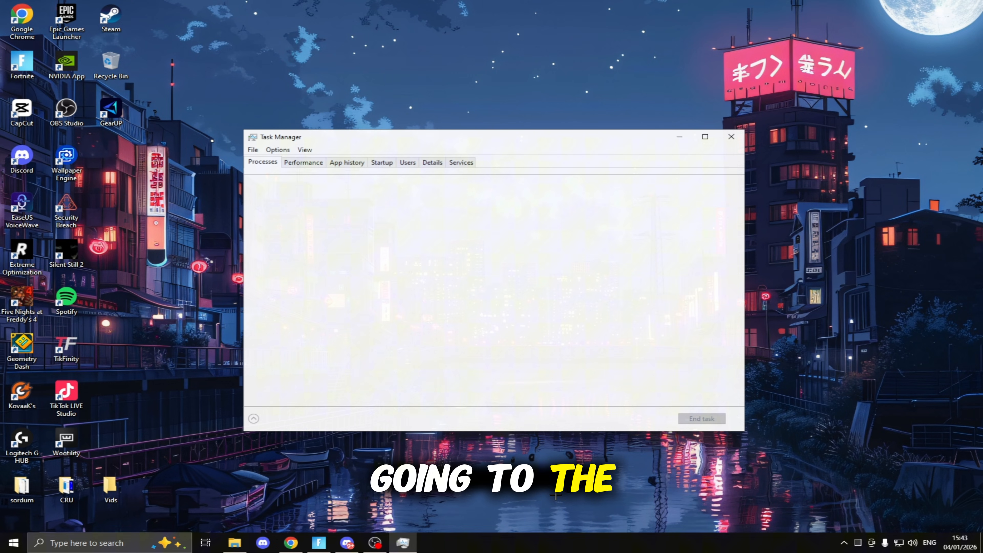
{"action": "left_click", "coordinate": [254, 419]}
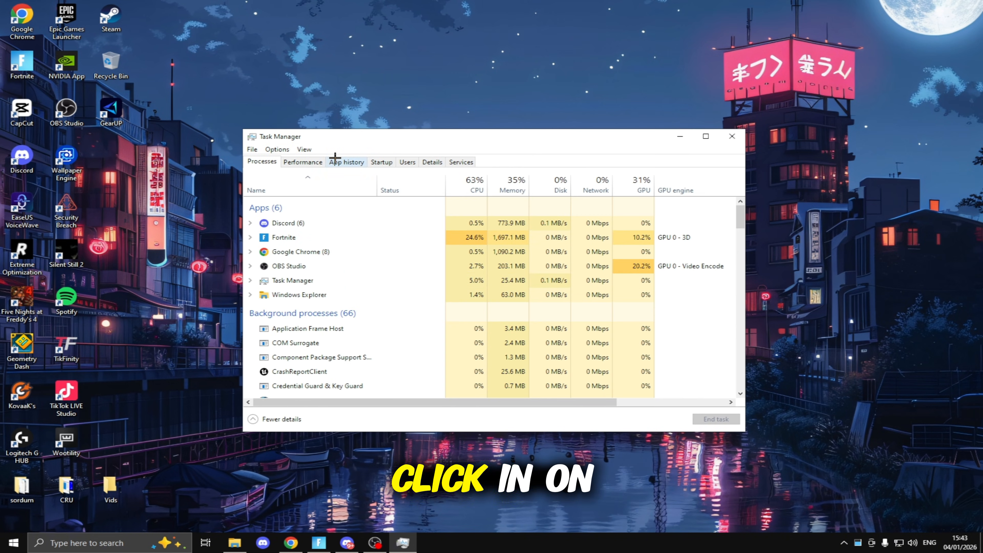
{"action": "left_click", "coordinate": [380, 162]}
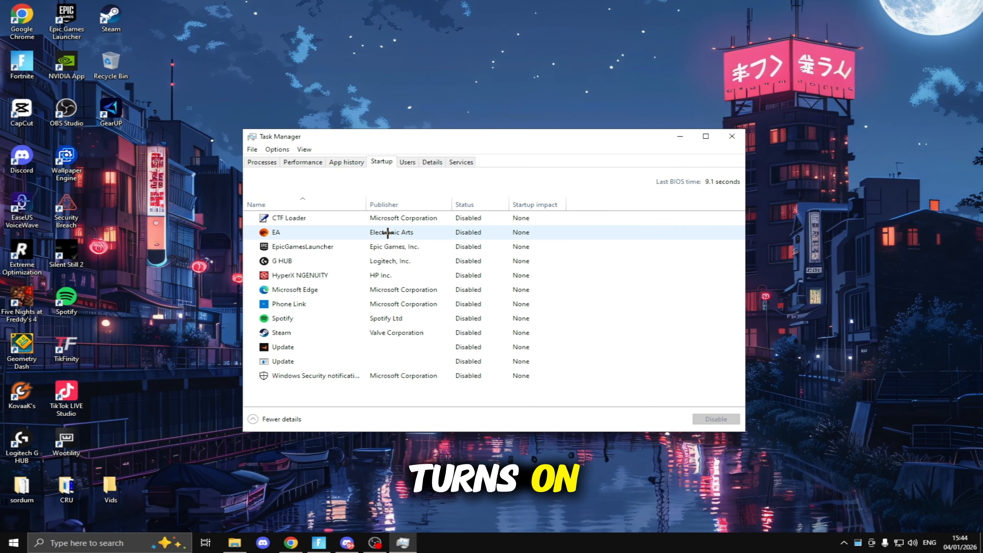
{"action": "left_click", "coordinate": [276, 231]}
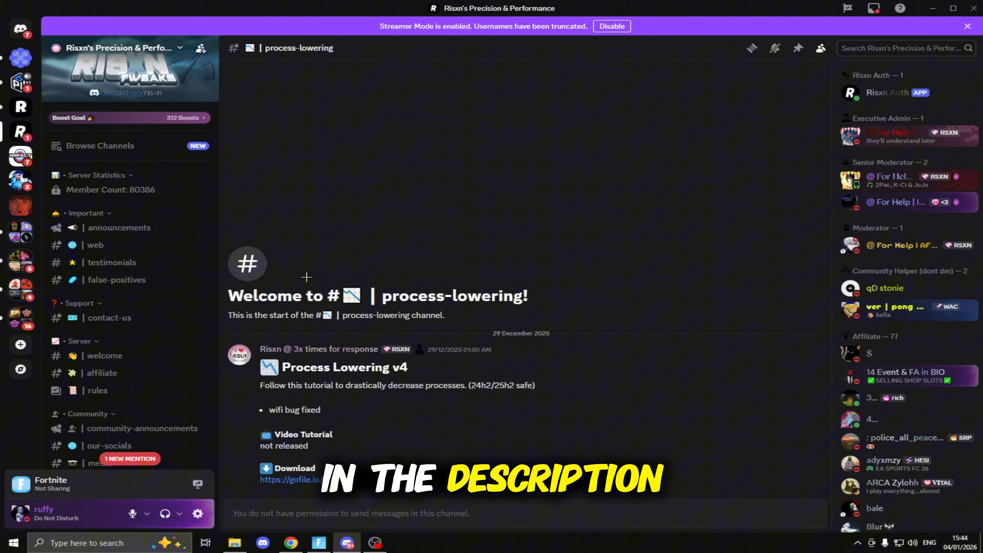
Reach the #process-lowering channel and follow its gofile.io link for Process Lowering v4
{"action": "scroll", "scroll_direction": "down", "scroll_amount": 3}
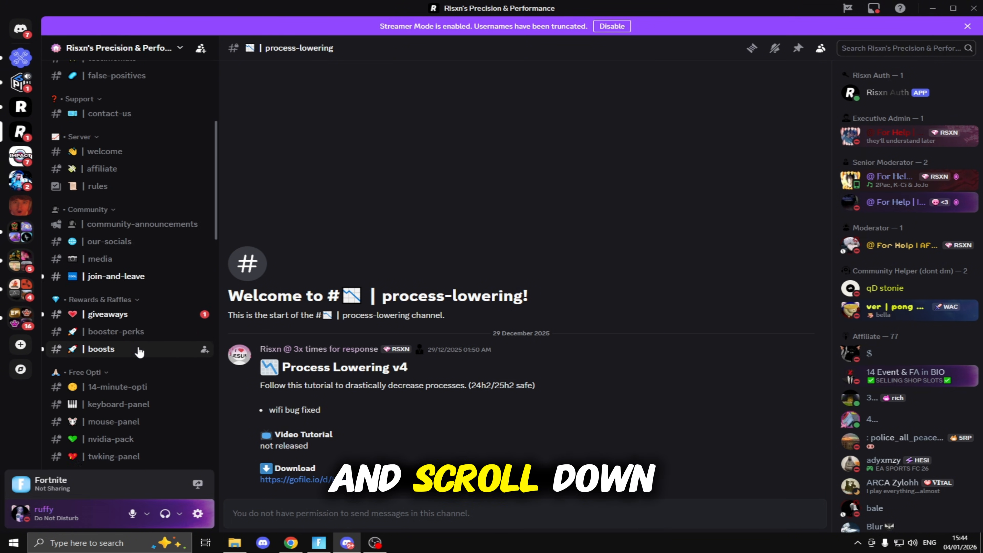
{"action": "scroll", "scroll_direction": "down", "scroll_amount": 3}
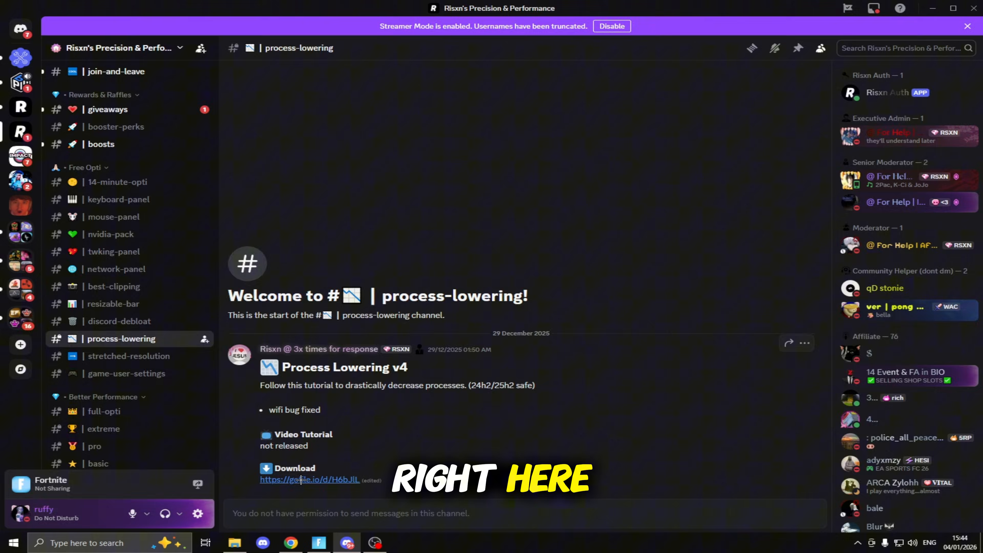
{"action": "left_click", "coordinate": [310, 479]}
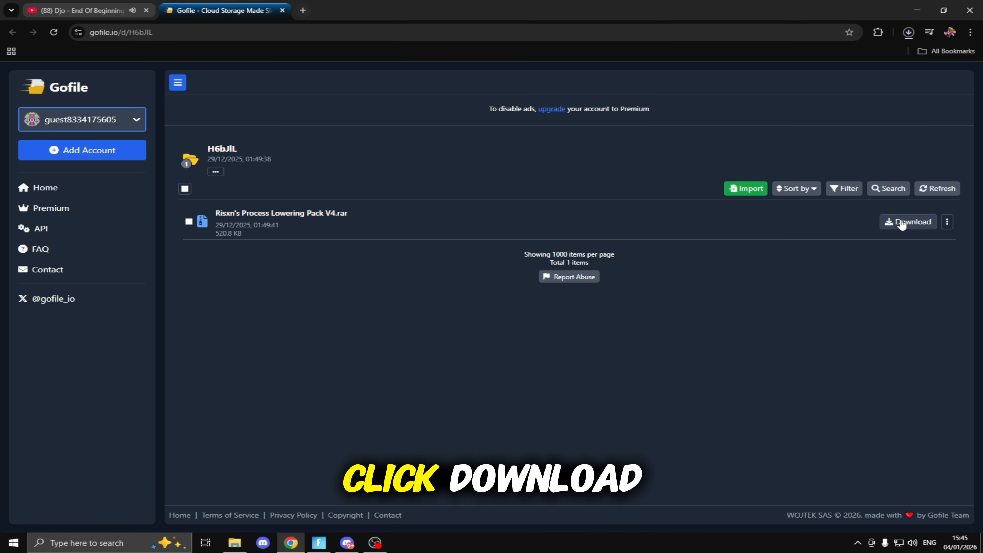
Download Risxn's Process Lowering Pack V4.rar and extract its folder to the desktop
{"action": "left_click", "coordinate": [906, 221]}
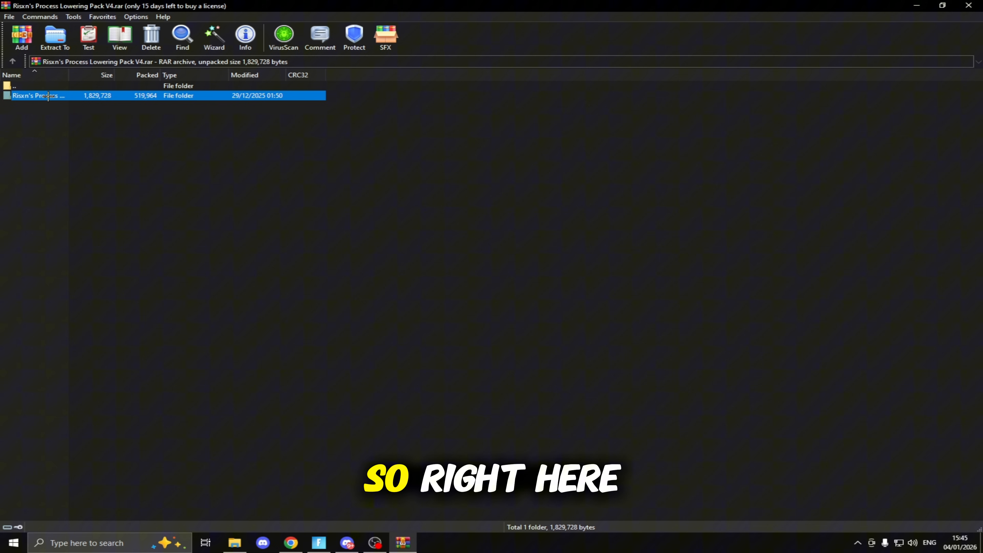
{"action": "left_click", "coordinate": [55, 37]}
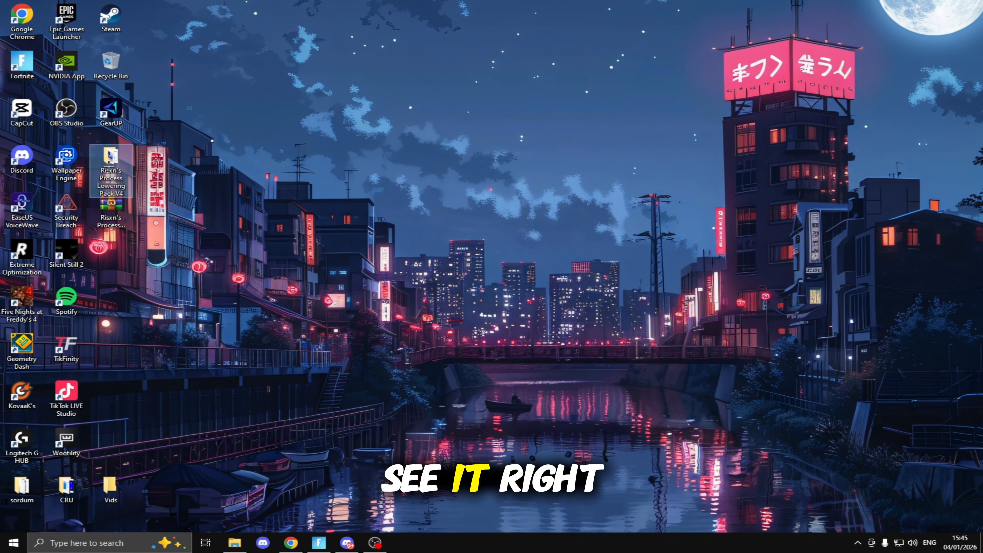
Run 2. System Configuration from the pack and apply No GUI boot with a 5-second timeout
{"action": "double_click", "coordinate": [110, 170]}
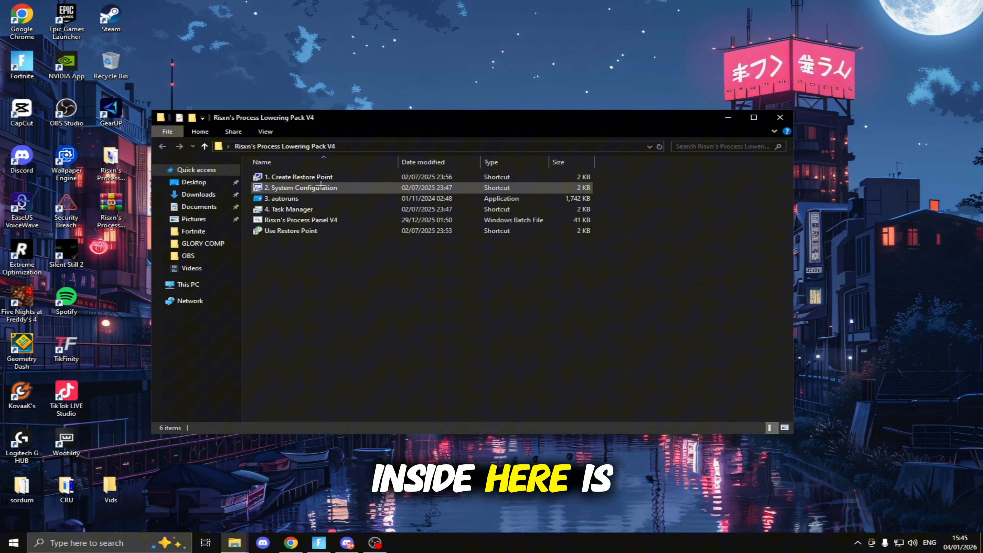
{"action": "double_click", "coordinate": [301, 188]}
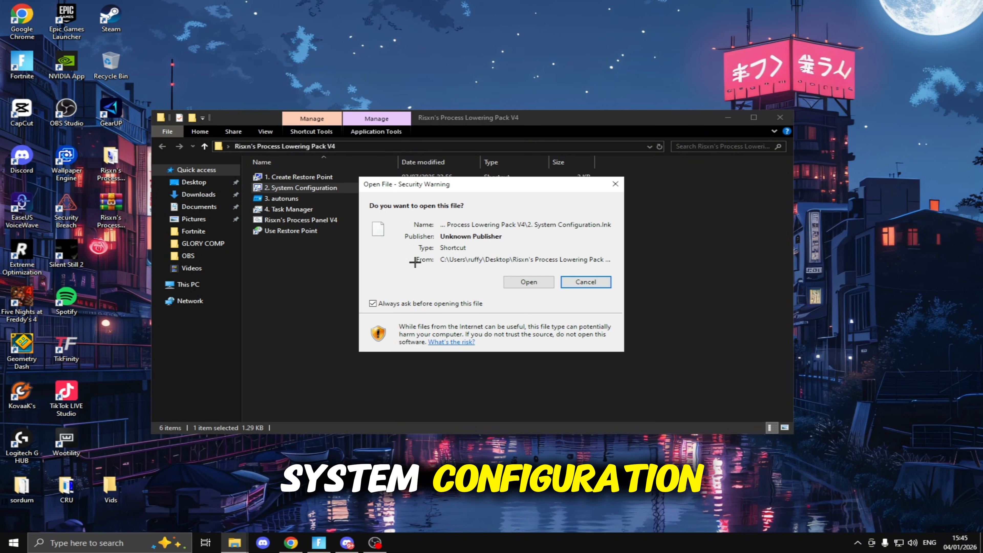
{"action": "left_click", "coordinate": [528, 281]}
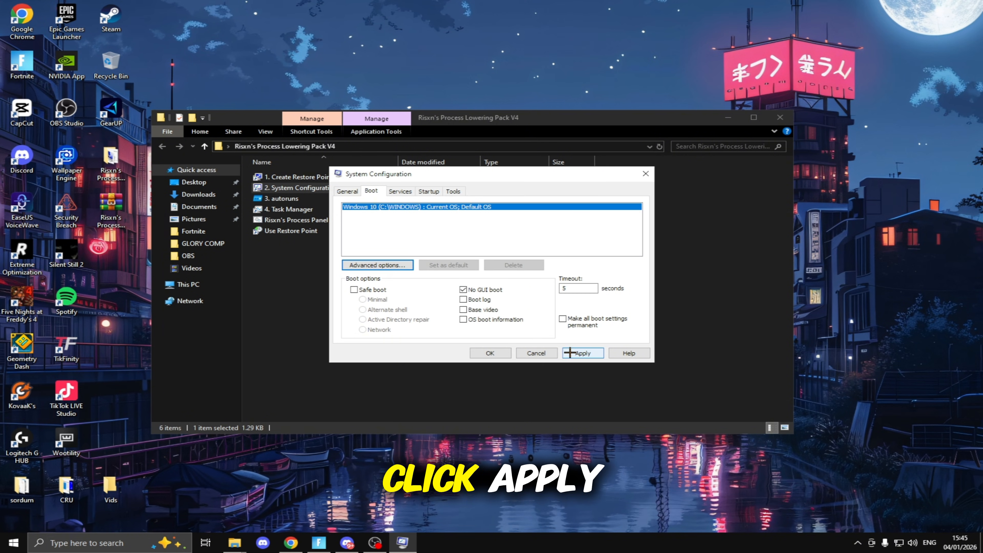
{"action": "left_click", "coordinate": [581, 352]}
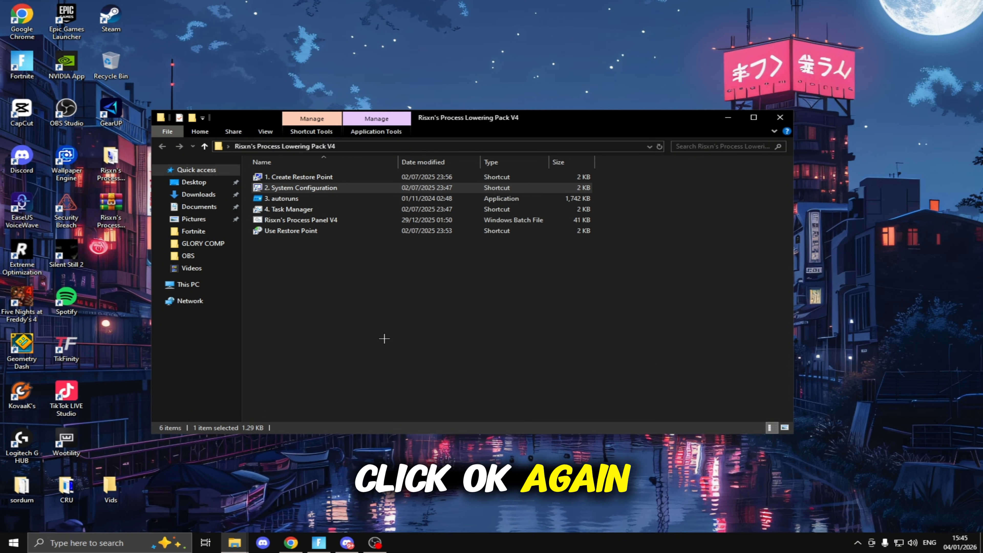
Run 3. autoruns as administrator, review its autostart entries, then close it
{"action": "right_click", "coordinate": [282, 198]}
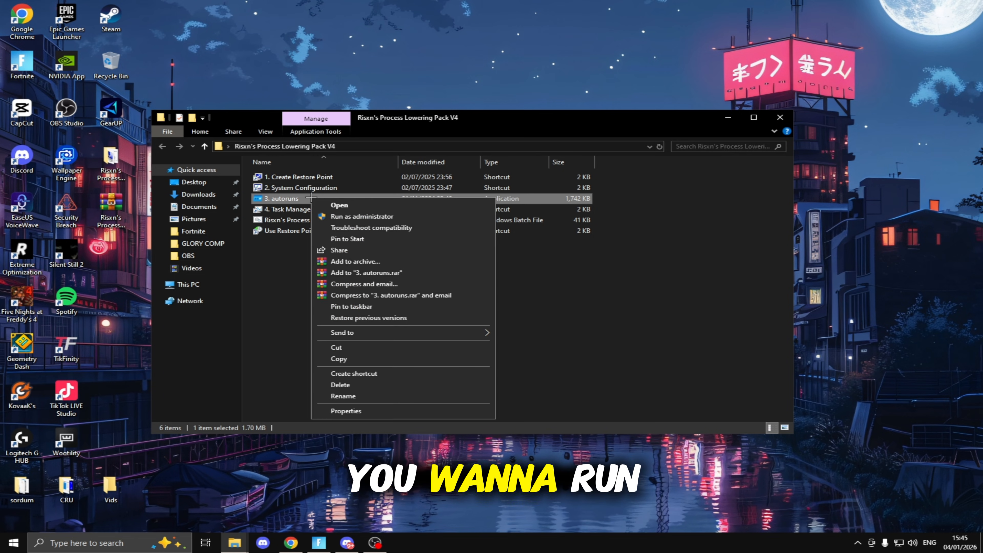
{"action": "left_click", "coordinate": [362, 215]}
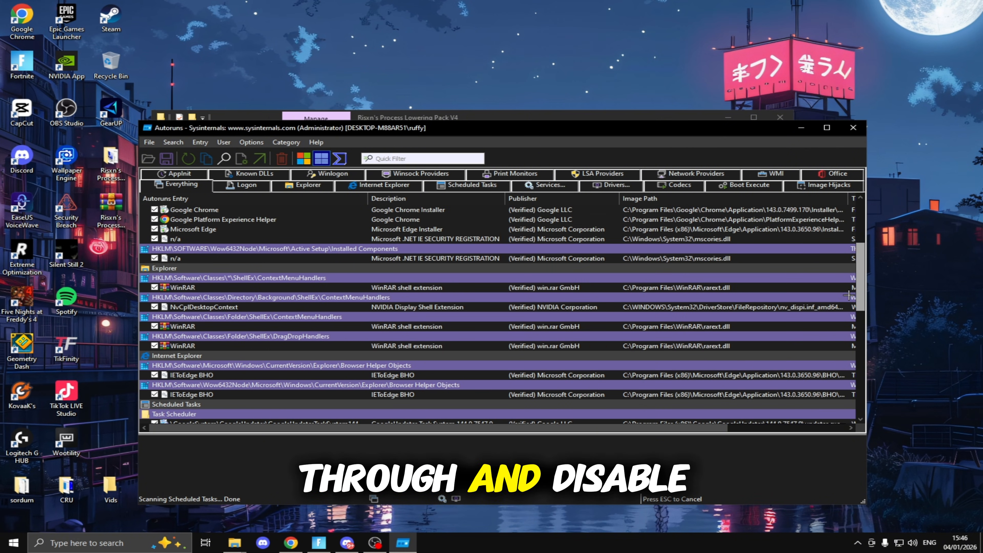
{"action": "left_click", "coordinate": [548, 184]}
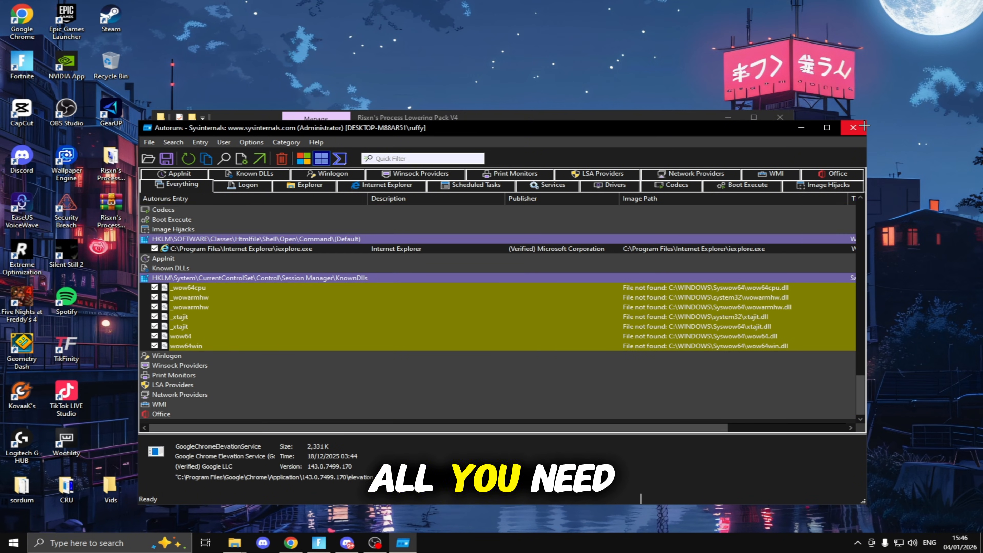
{"action": "left_click", "coordinate": [852, 128]}
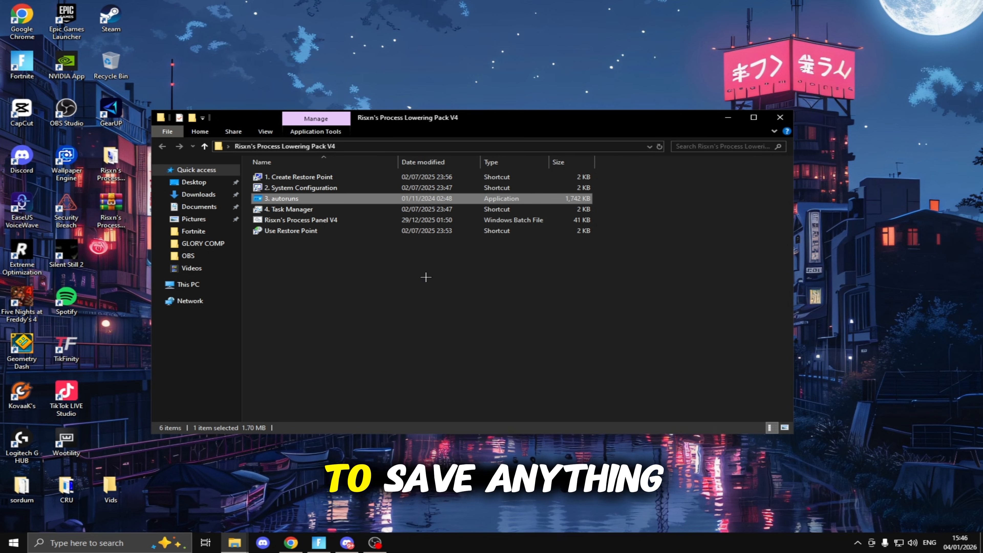
Launch Risxn's Process Panel V4 batch file, allowing the unverified script to run and start a restore point
{"action": "left_click", "coordinate": [289, 209]}
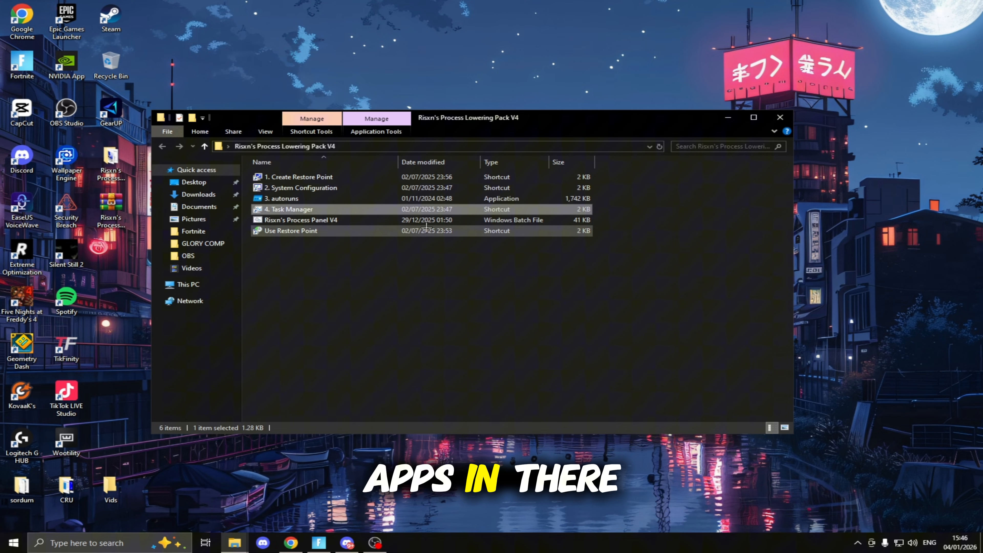
{"action": "left_click", "coordinate": [301, 220]}
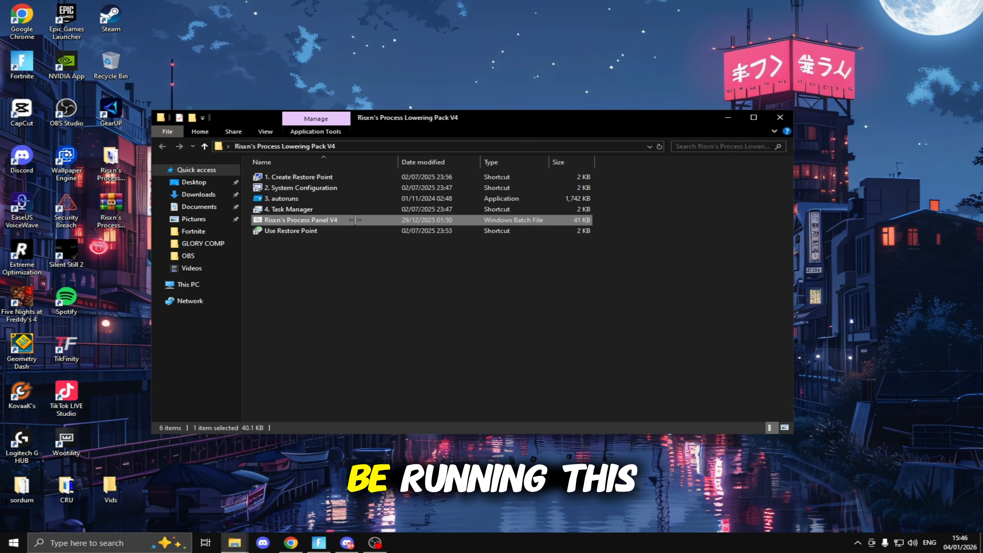
{"action": "double_click", "coordinate": [299, 220]}
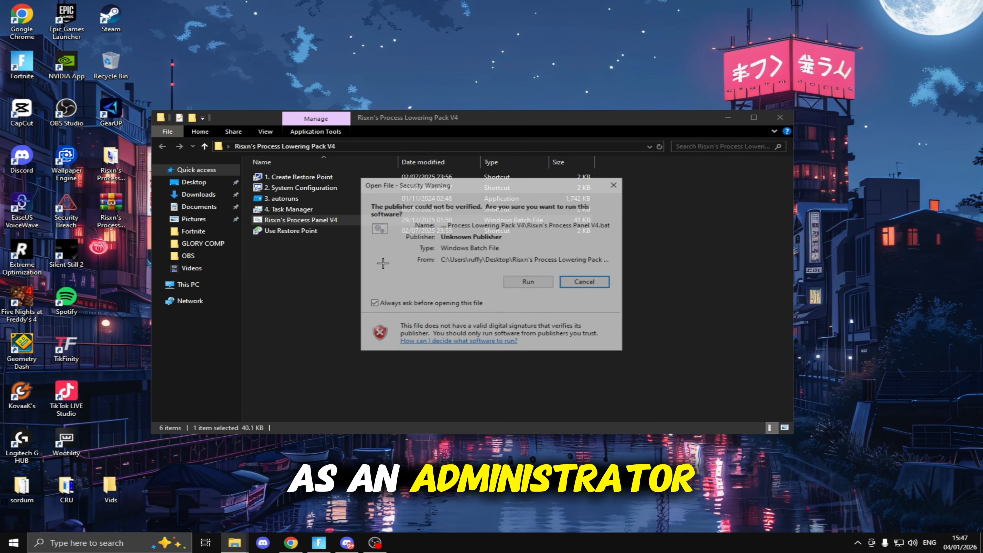
{"action": "left_click", "coordinate": [527, 282]}
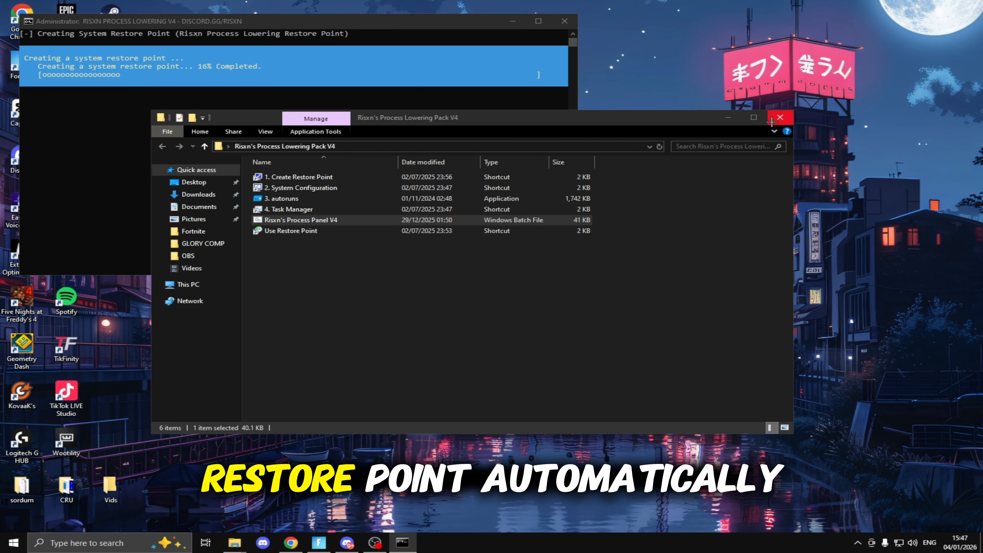
Close the pack folder and run panel option 1 to disable Bluetooth services
{"action": "left_click", "coordinate": [780, 117]}
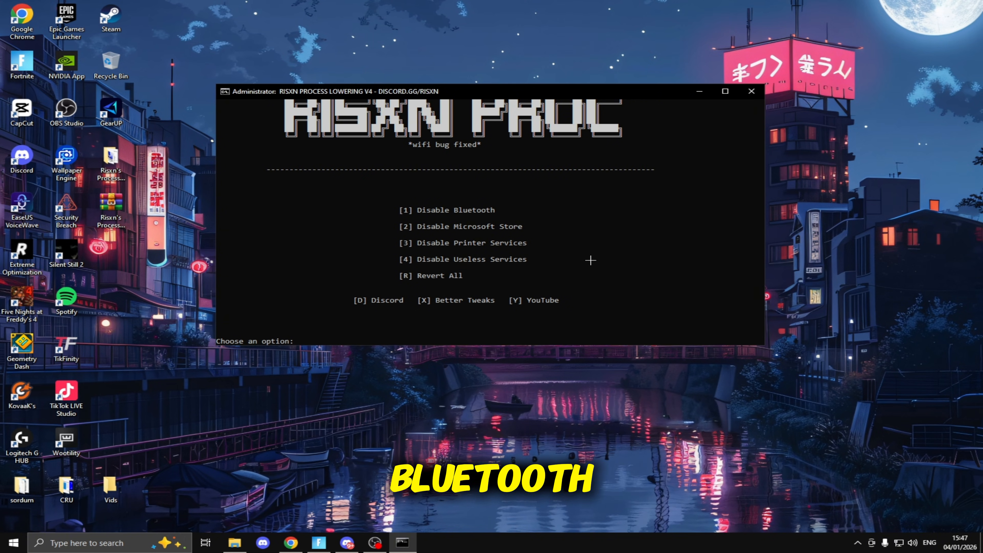
{"action": "type", "text": "1"}
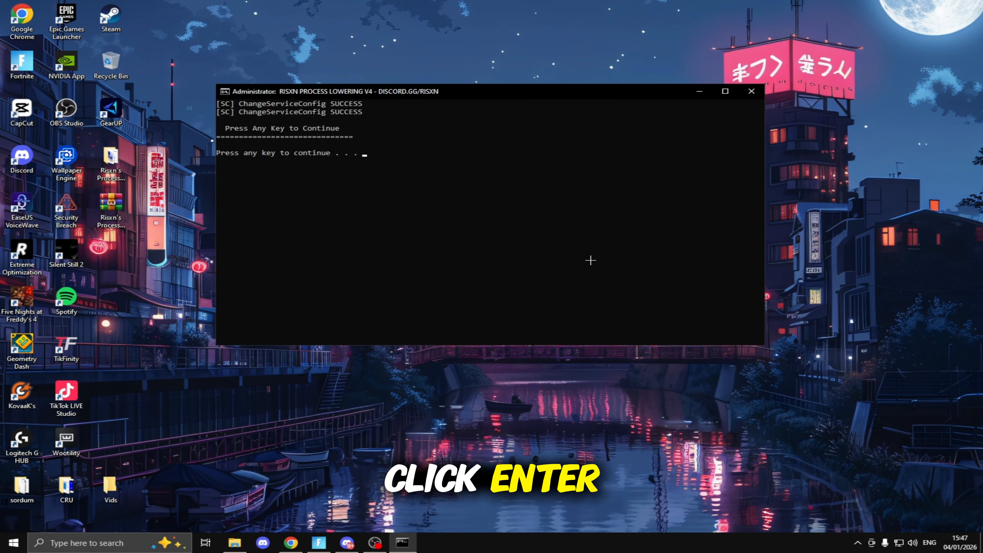
{"action": "key", "text": "enter"}
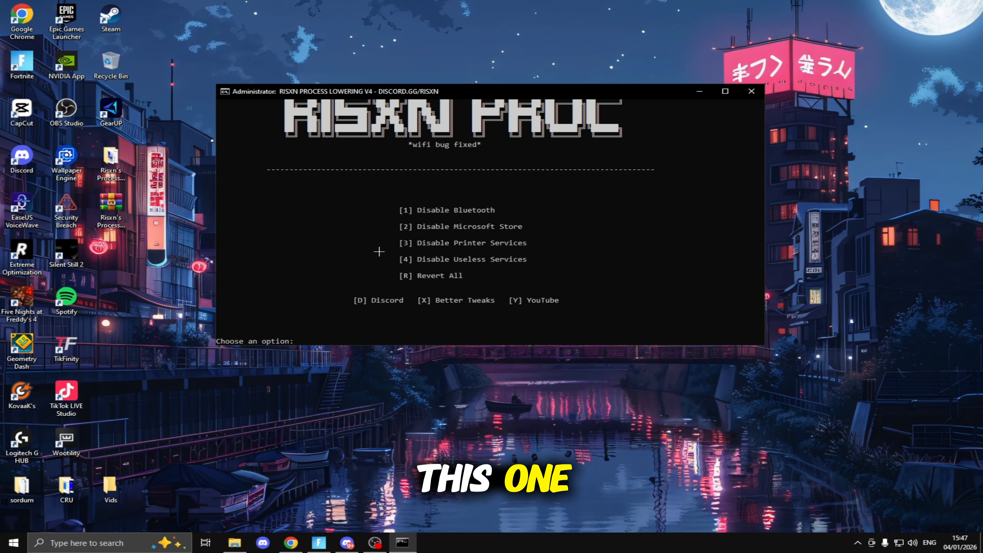
{"action": "type", "text": "21"}
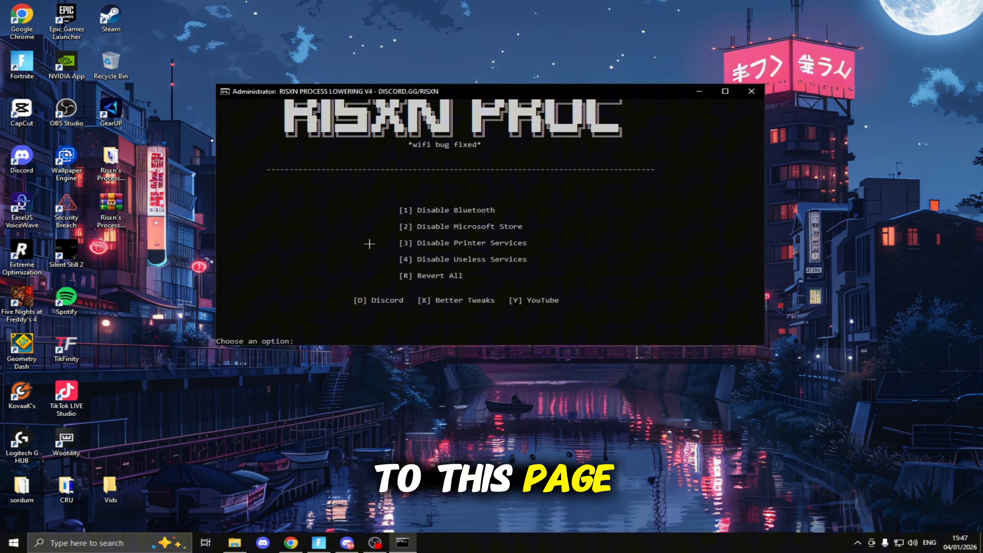
Run panel options 3 and 4 to disable printer and useless services, then close the console
{"action": "type", "text": "3"}
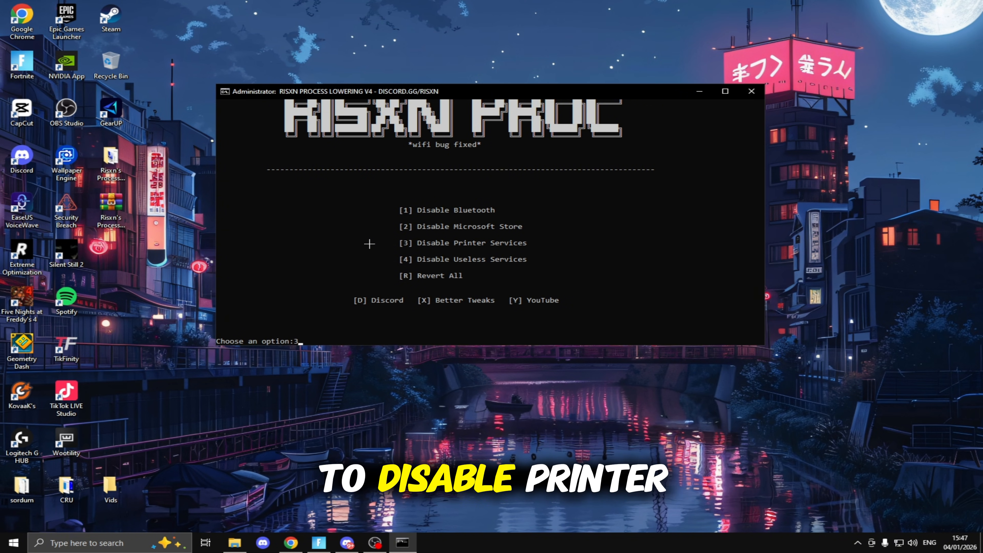
{"action": "key", "text": "enter"}
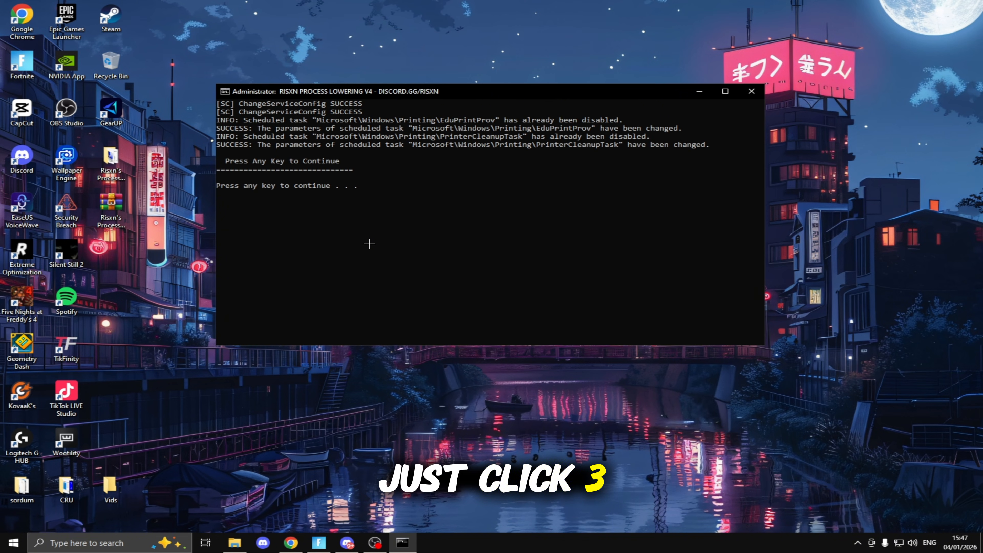
{"action": "key", "text": "enter"}
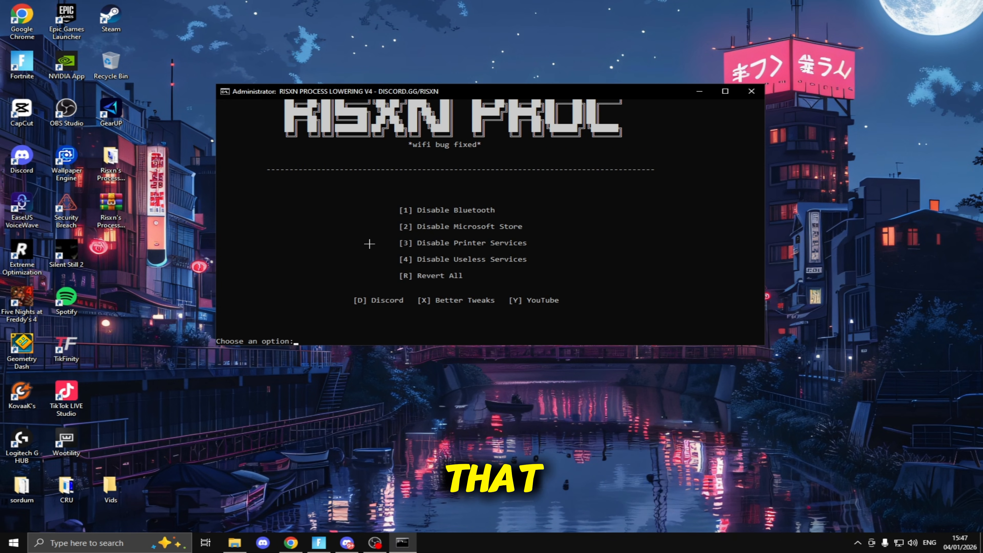
{"action": "type", "text": "4"}
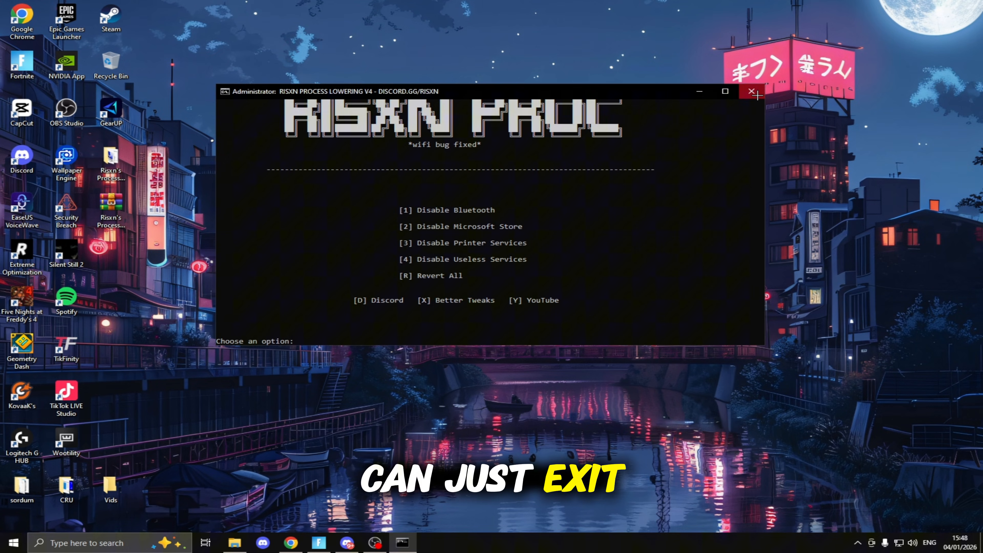
{"action": "left_click", "coordinate": [750, 92]}
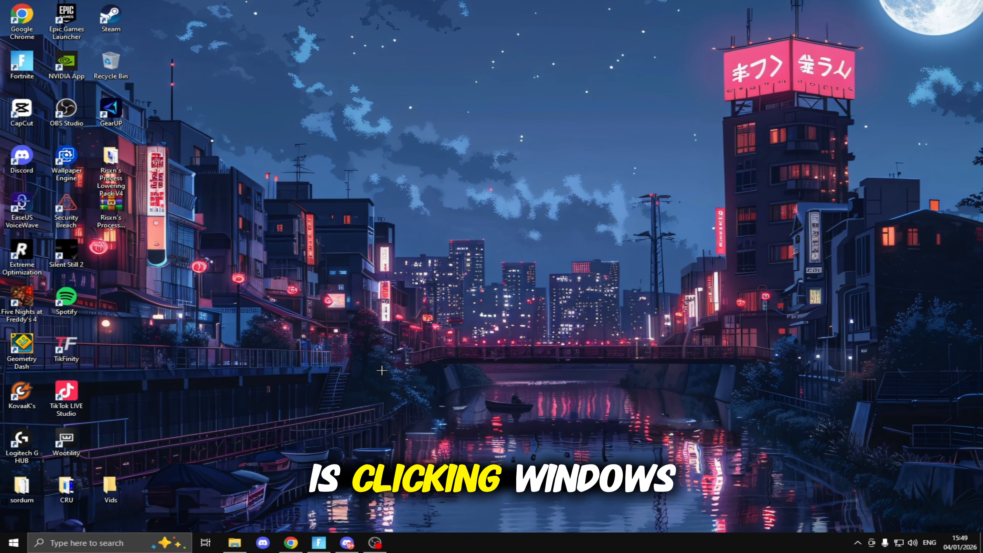
In Settings > Gaming, confirm Game Bar, Captures and Game Mode are off, then close Settings
{"action": "left_click", "coordinate": [402, 542]}
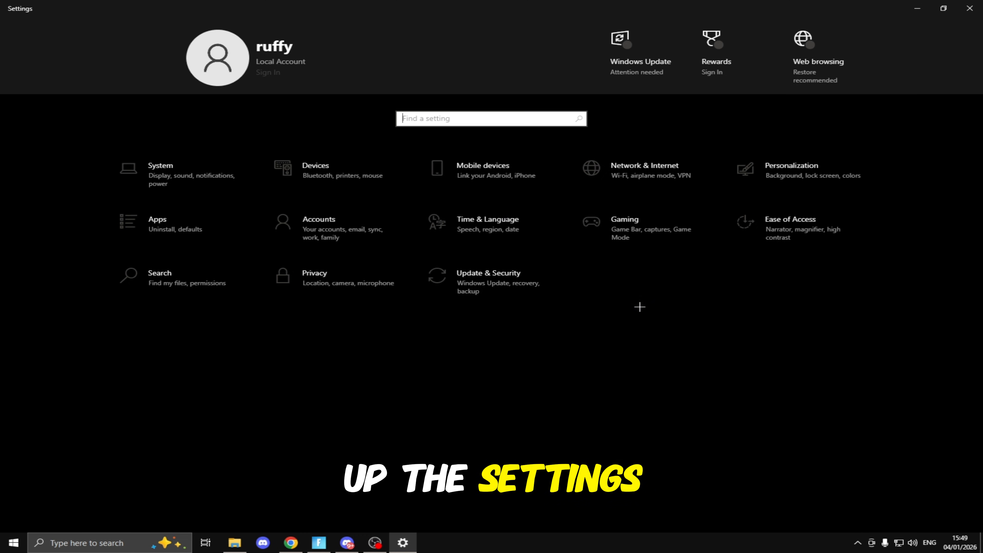
{"action": "left_click", "coordinate": [623, 219]}
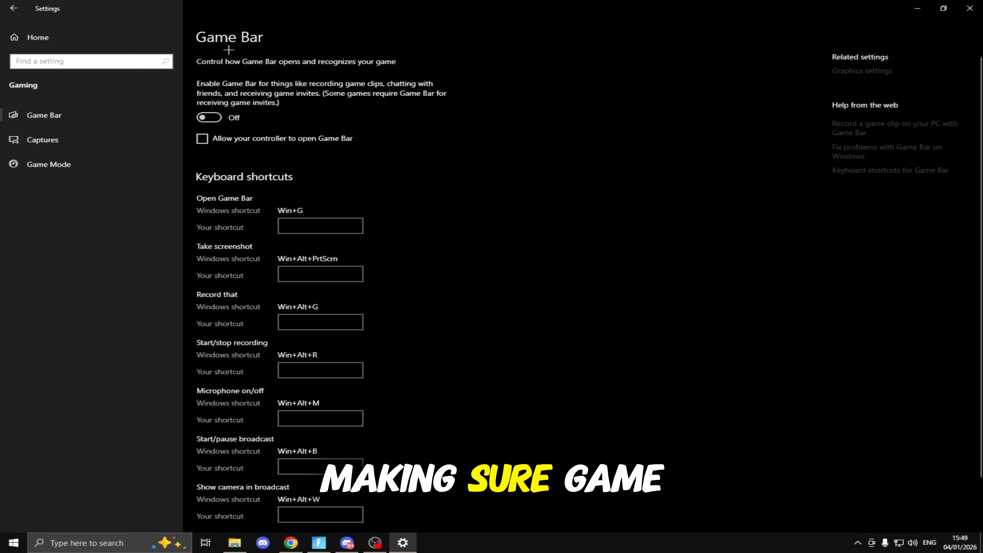
{"action": "left_click", "coordinate": [42, 139]}
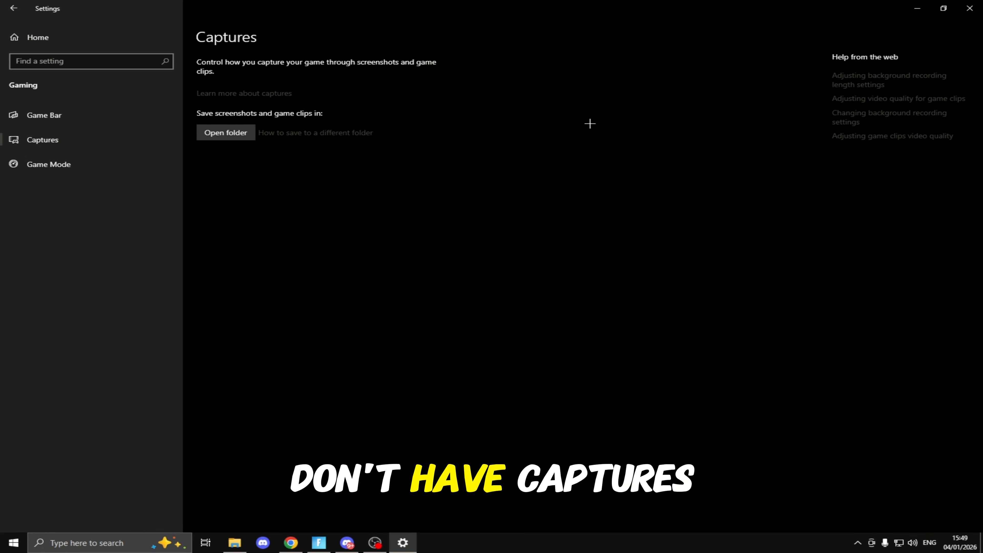
{"action": "left_click", "coordinate": [48, 164]}
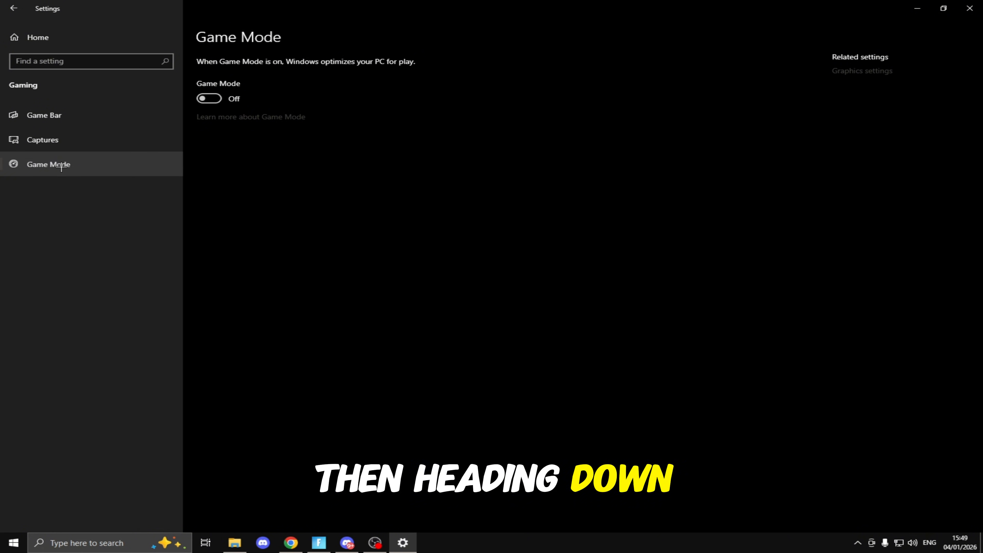
{"action": "left_click", "coordinate": [208, 98]}
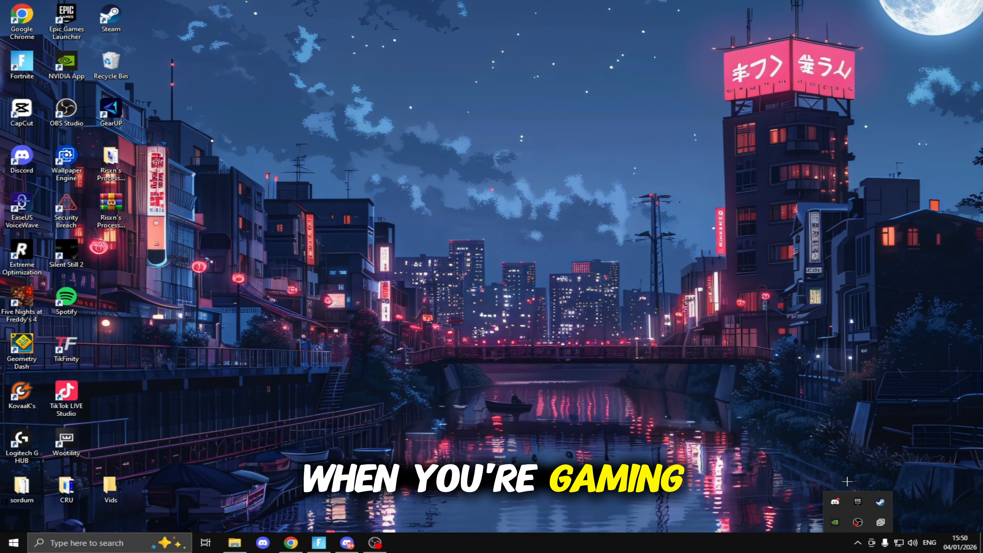
Search 'backgr' from Start and open the Background apps settings page
{"action": "right_click", "coordinate": [834, 501]}
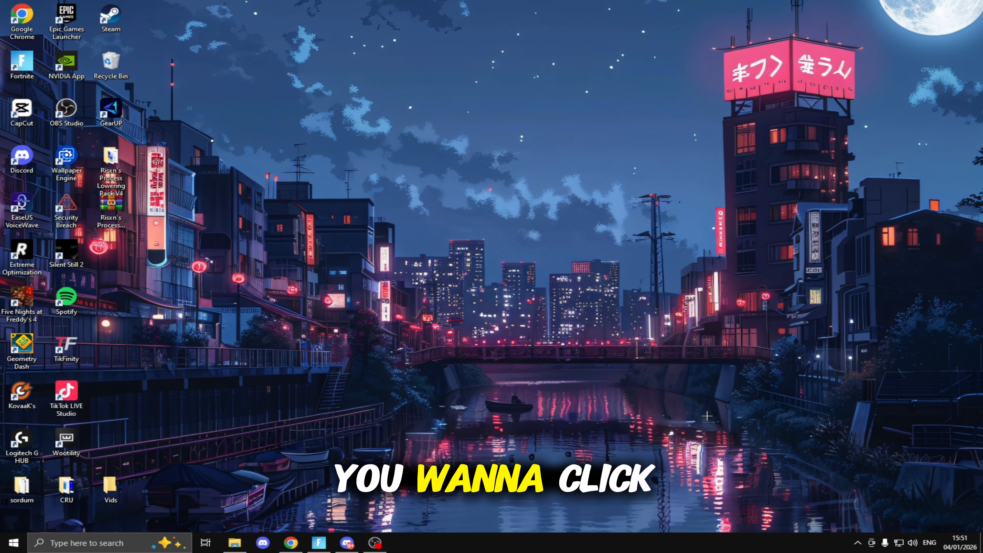
{"action": "type", "text": "backgr"}
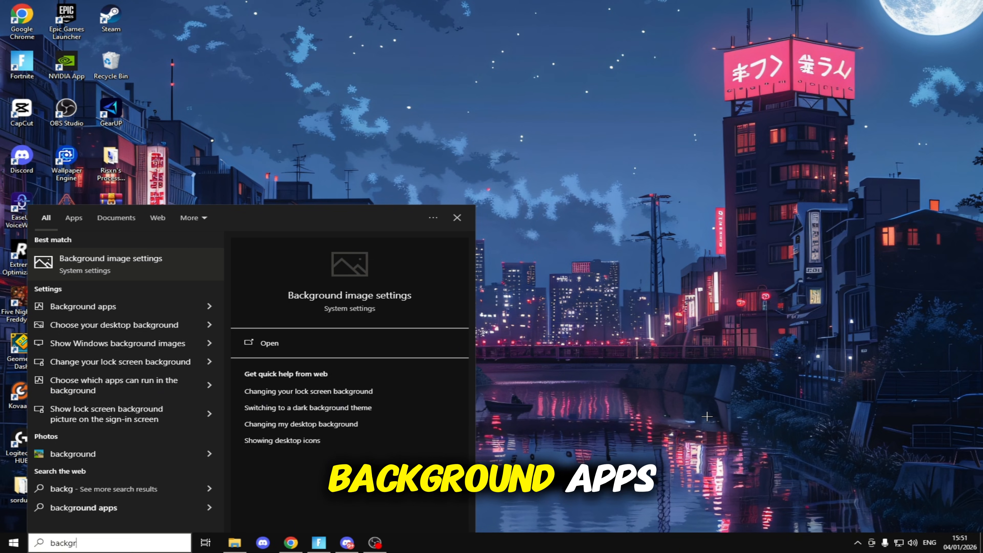
{"action": "left_click", "coordinate": [456, 217]}
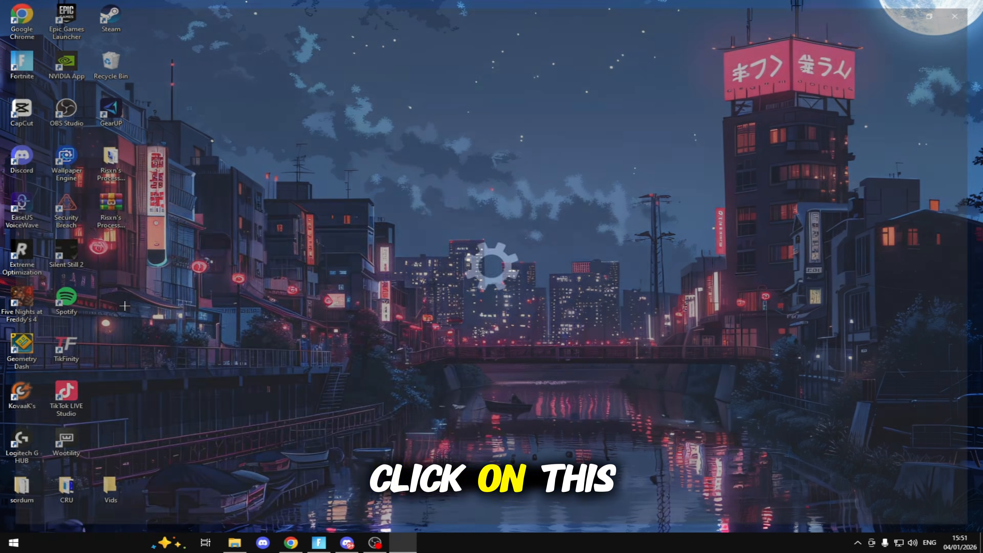